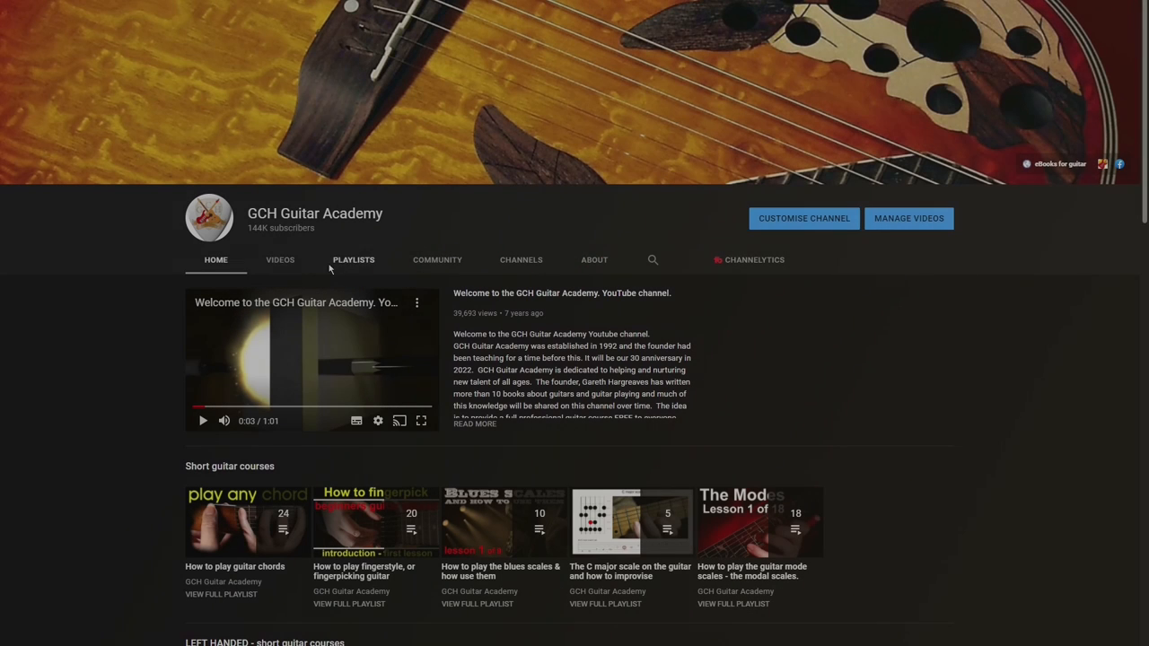
Browse the GCH Guitar Academy Videos and Playlists tabs, then return to the channel Home
{"action": "left_click", "coordinate": [280, 260]}
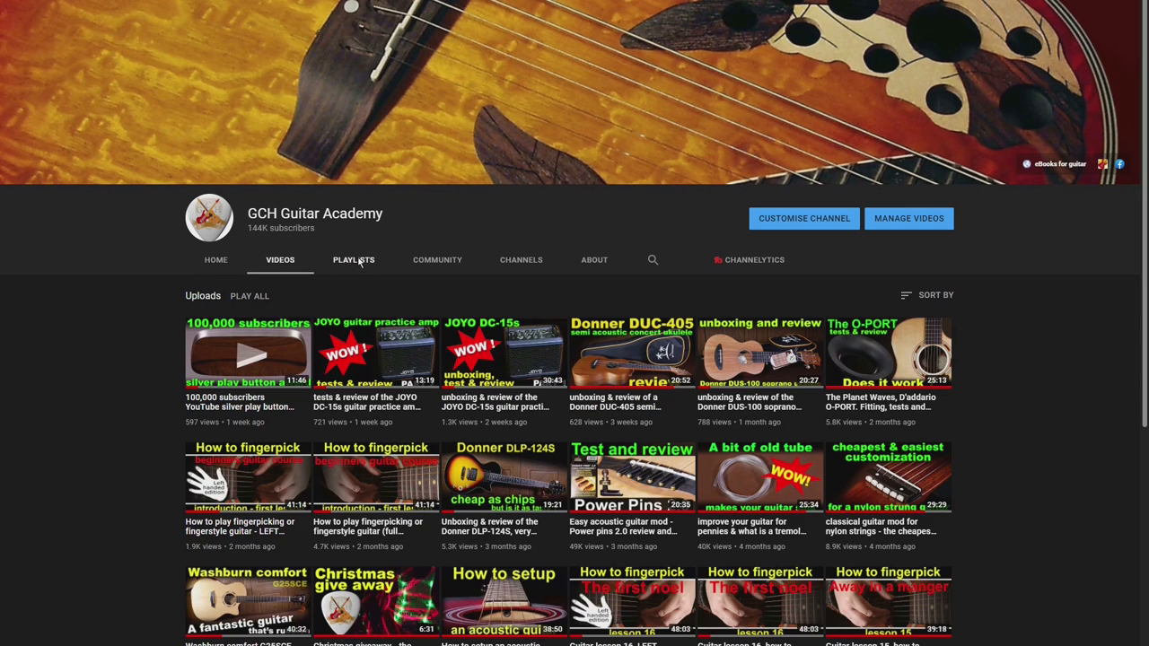
{"action": "left_click", "coordinate": [353, 260]}
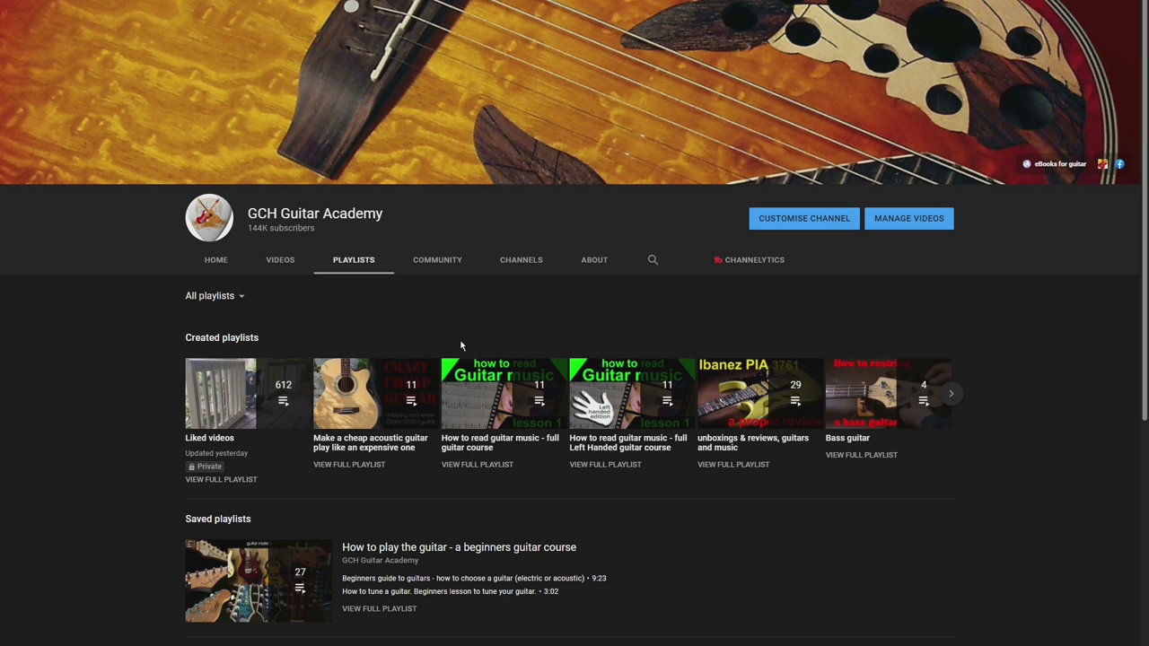
{"action": "left_click", "coordinate": [215, 260]}
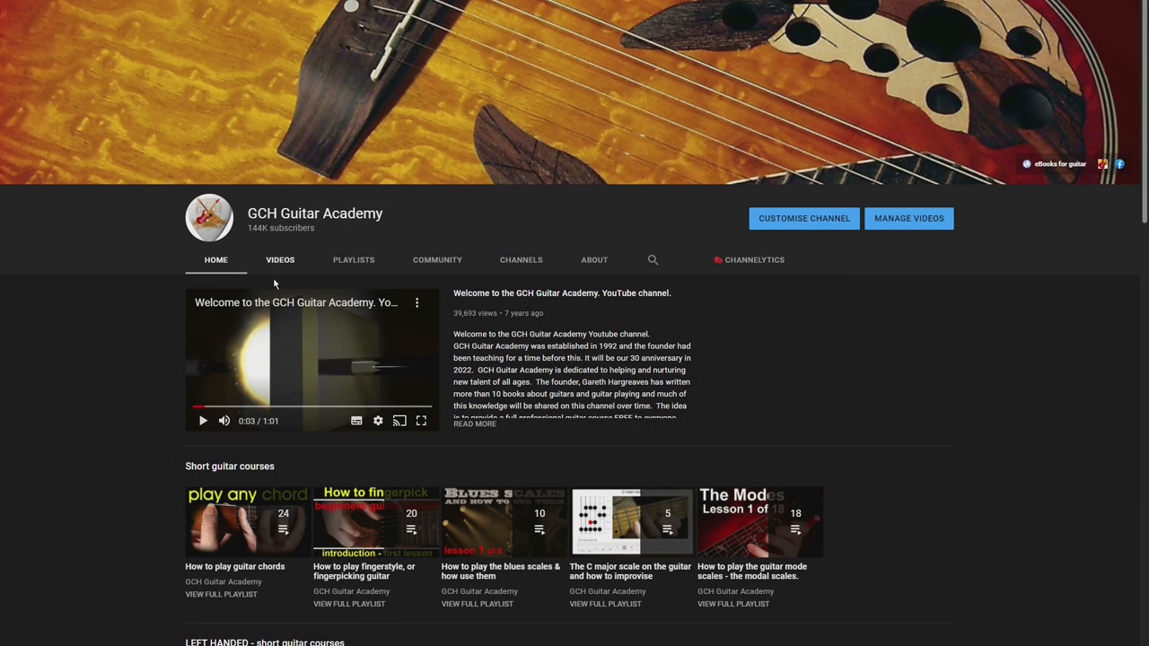
Switch from Videos to the Playlists tab listing created and saved playlists
{"action": "left_click", "coordinate": [279, 260]}
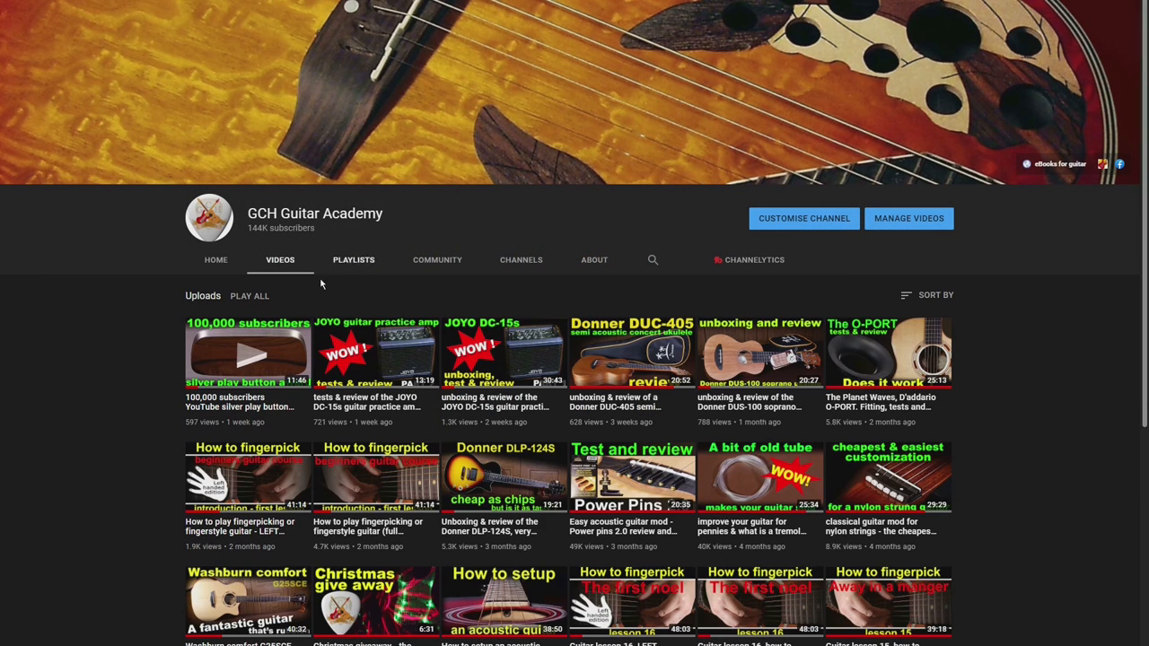
{"action": "mouse_move", "coordinate": [353, 260]}
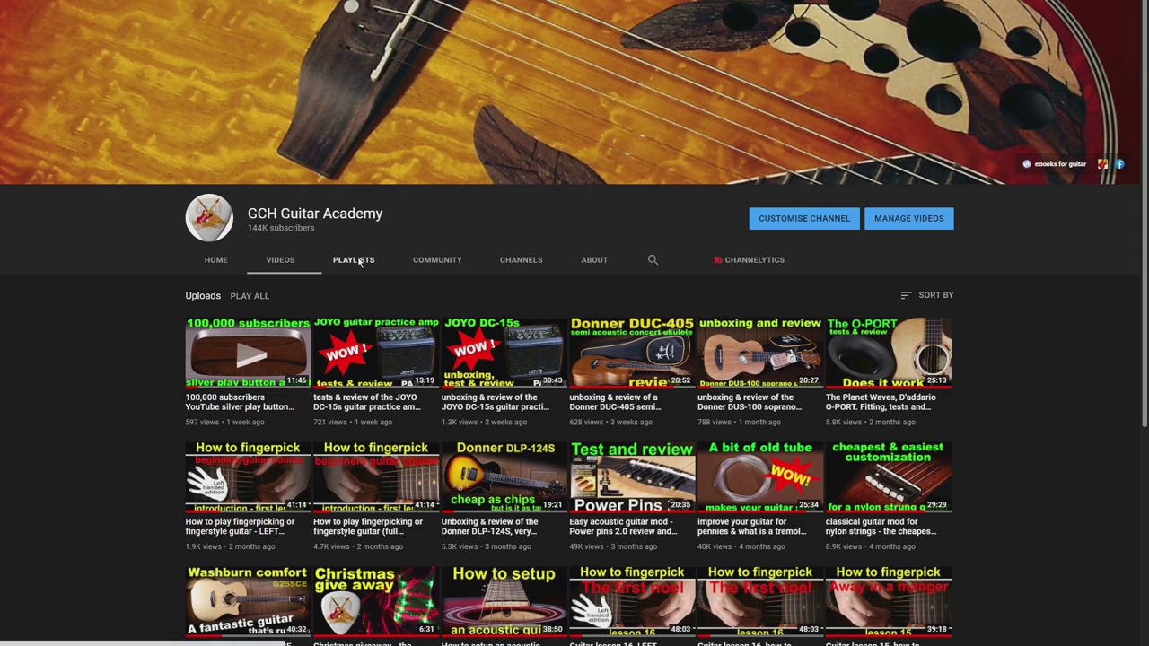
{"action": "left_click", "coordinate": [353, 259]}
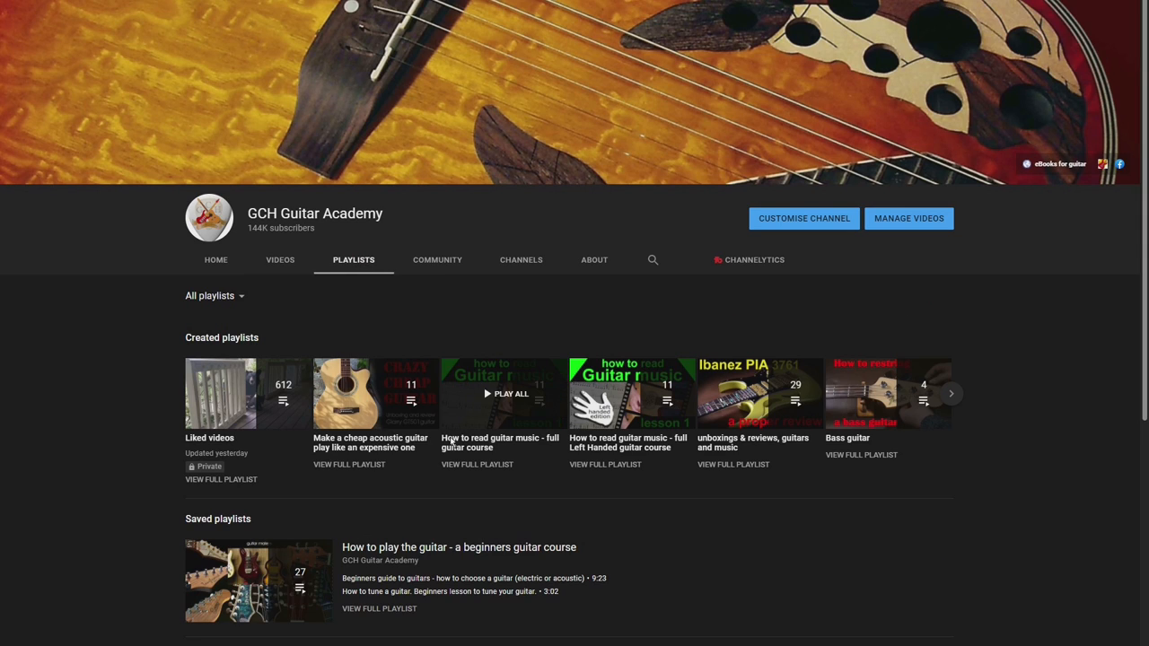